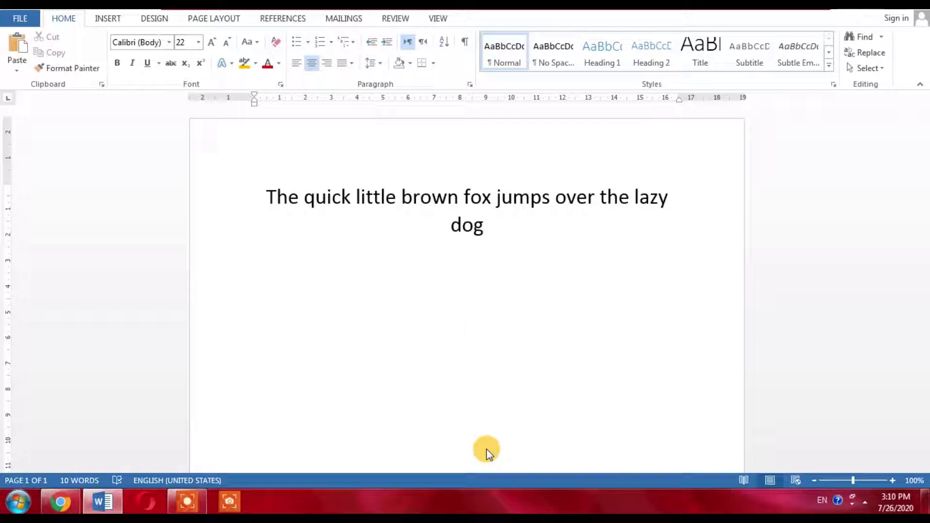
# Select the entire 'quick little brown fox' sentence in the document.
pyautogui.click(467, 327)
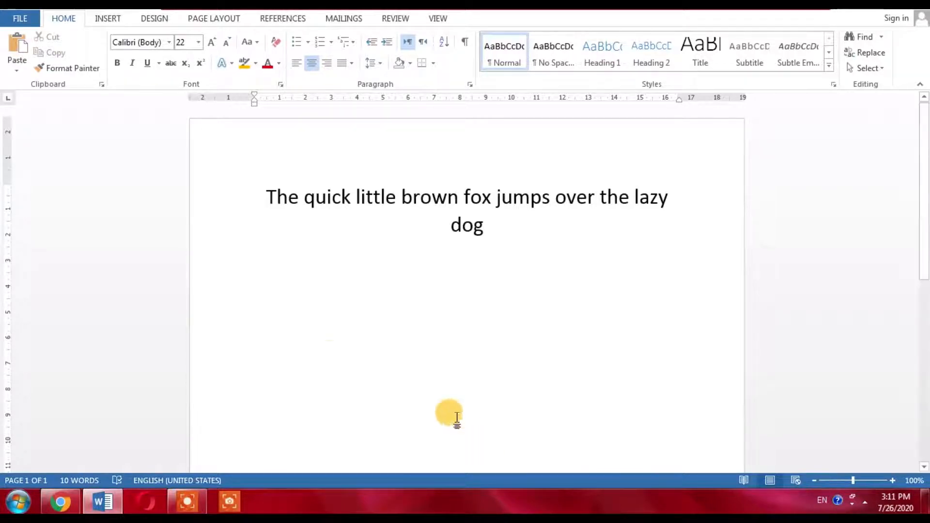
pyautogui.moveTo(246, 185)
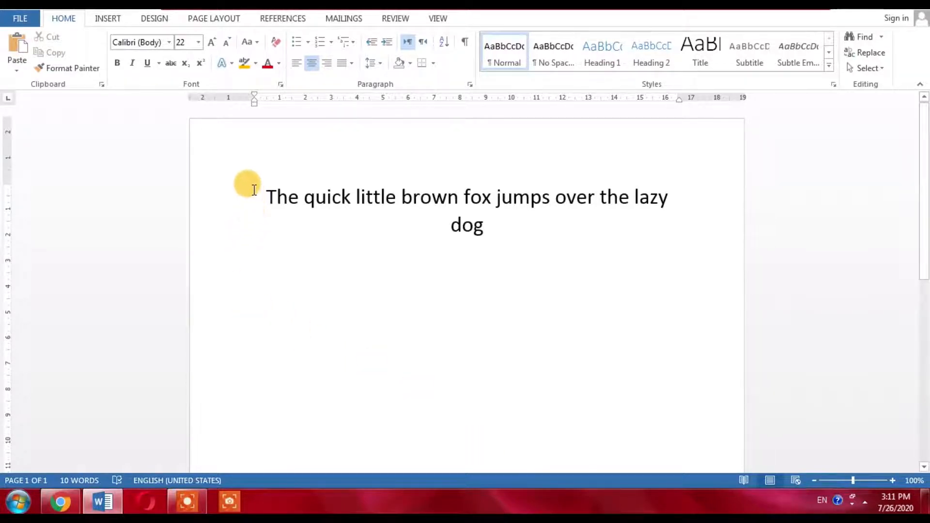
pyautogui.moveTo(266, 197); pyautogui.dragTo(562, 204)
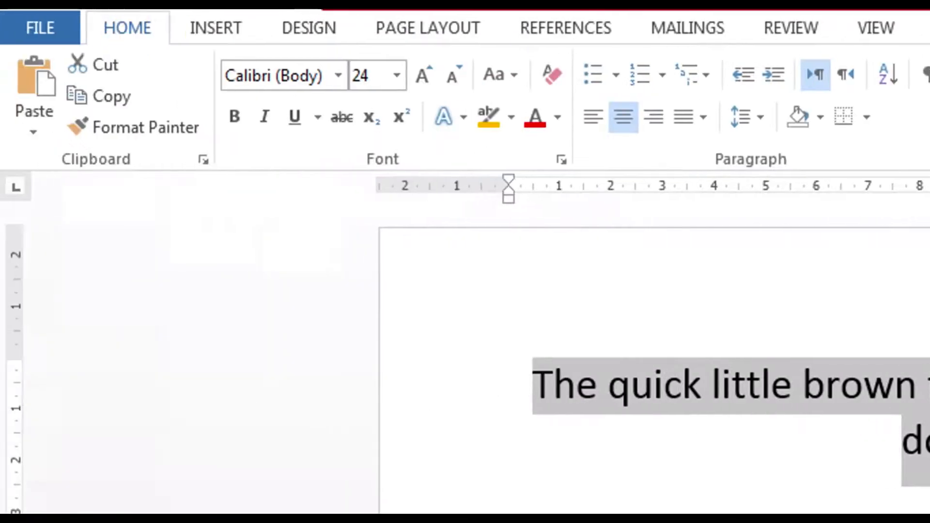
pyautogui.moveTo(498, 75)
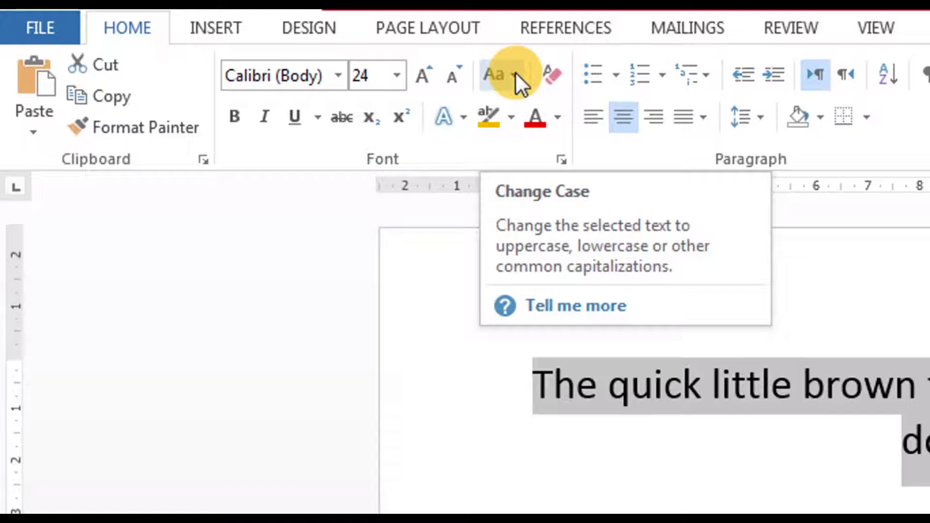
# Convert the selected fox sentence to UPPERCASE via the Change Case menu.
pyautogui.click(495, 74)
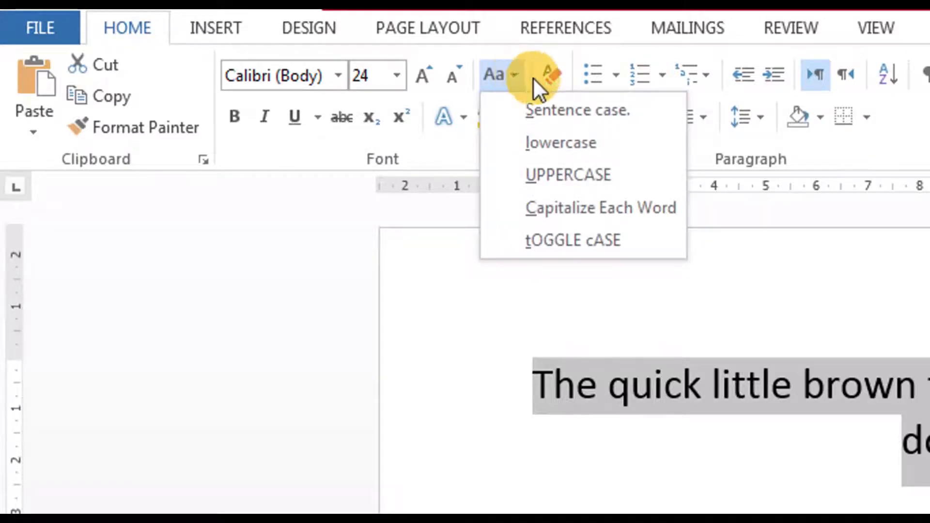
pyautogui.moveTo(598, 176)
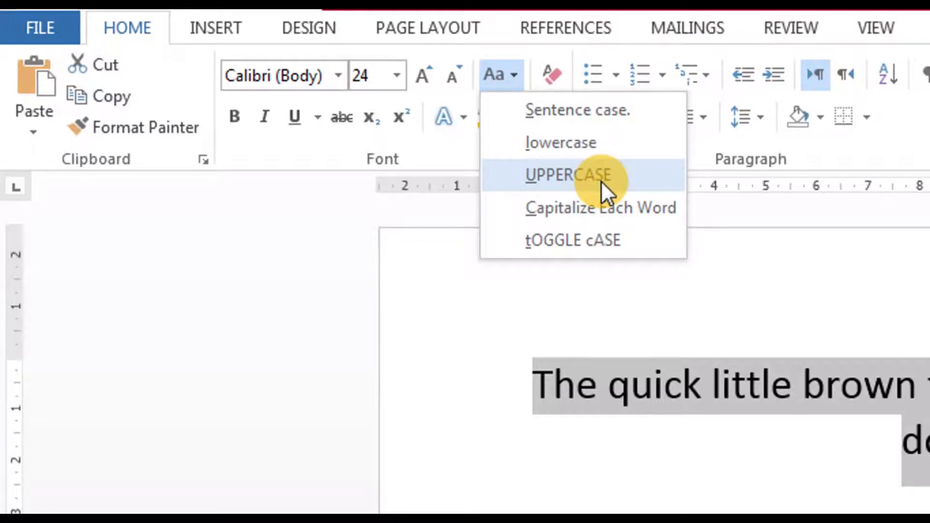
pyautogui.click(567, 175)
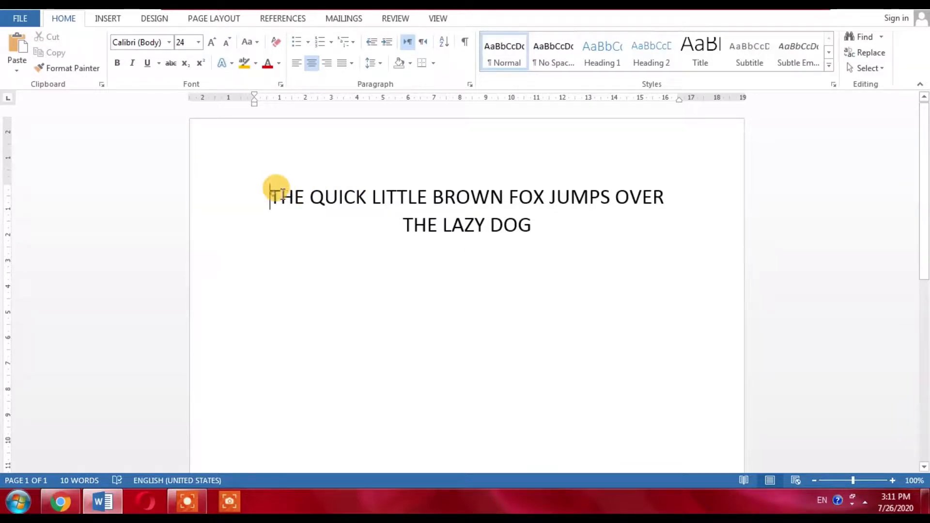
# Add a centered 'Shift + F3' line beneath the all-caps sentence and select it.
pyautogui.moveTo(276, 197); pyautogui.dragTo(572, 226)
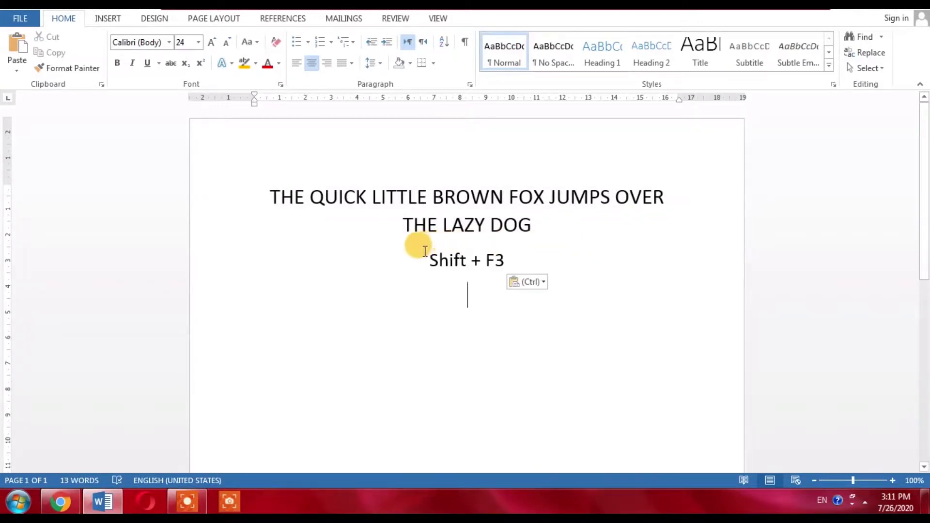
pyautogui.moveTo(430, 260); pyautogui.dragTo(507, 259)
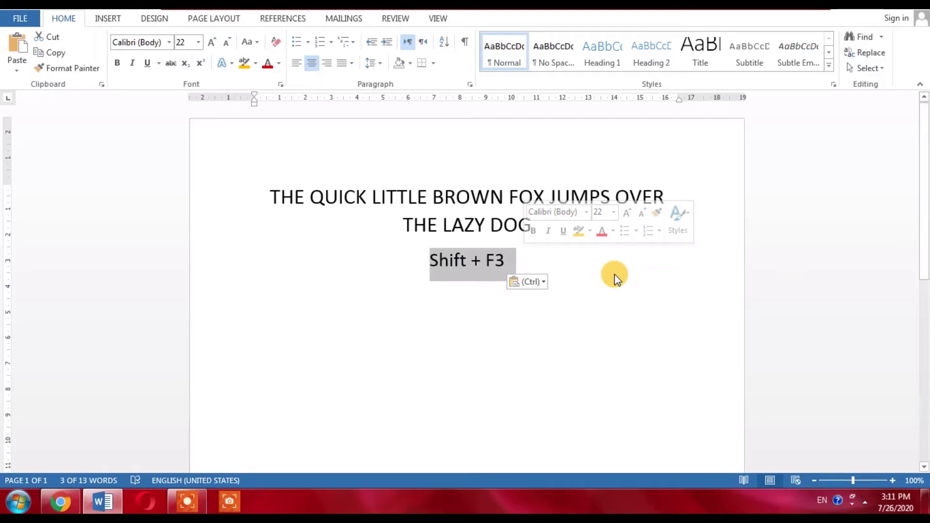
pyautogui.moveTo(603, 274)
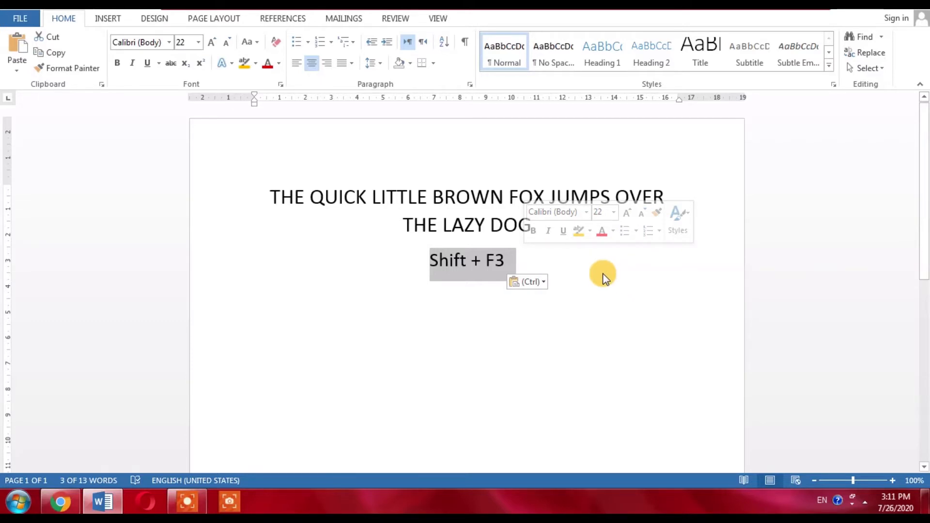